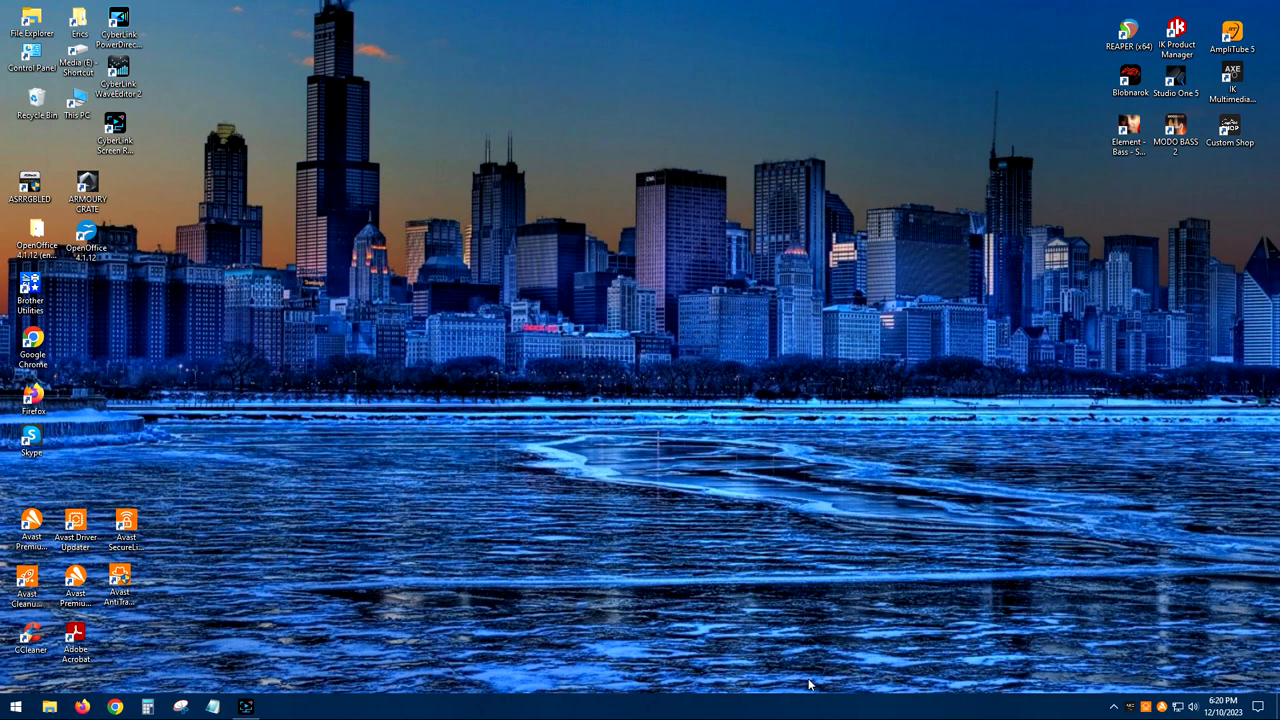
mouse_move(1250, 174)
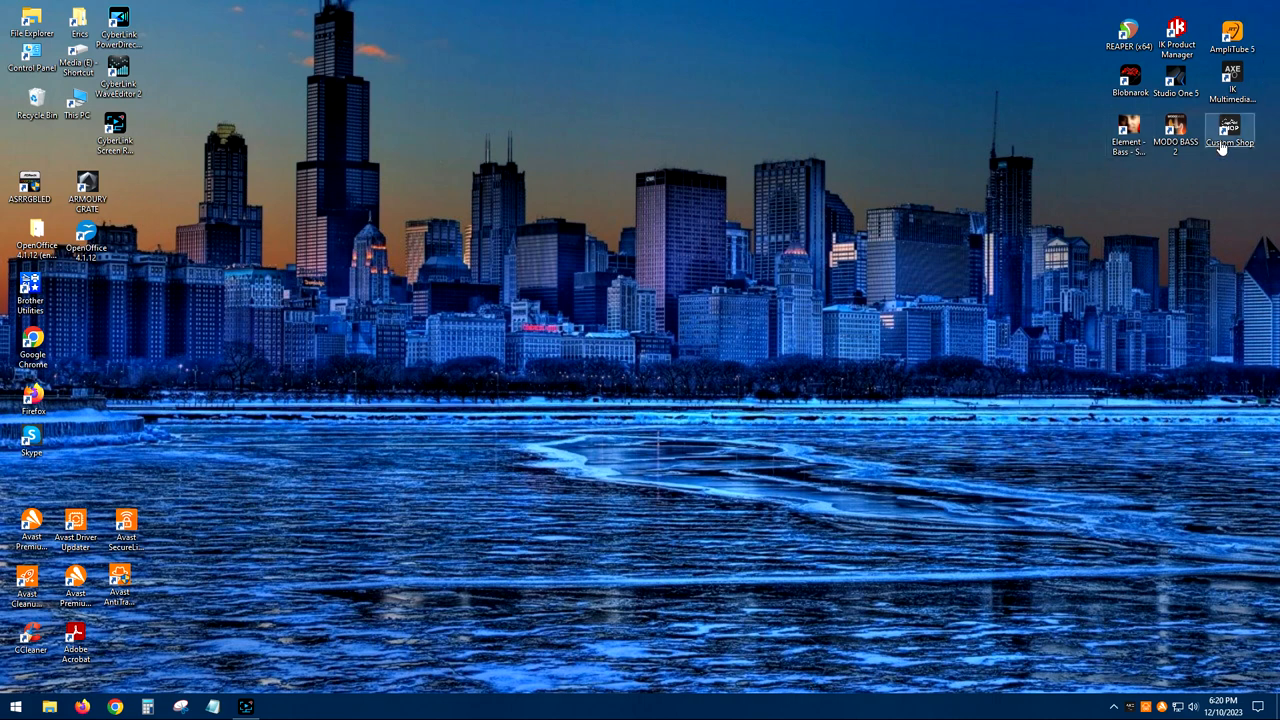
mouse_move(1057, 96)
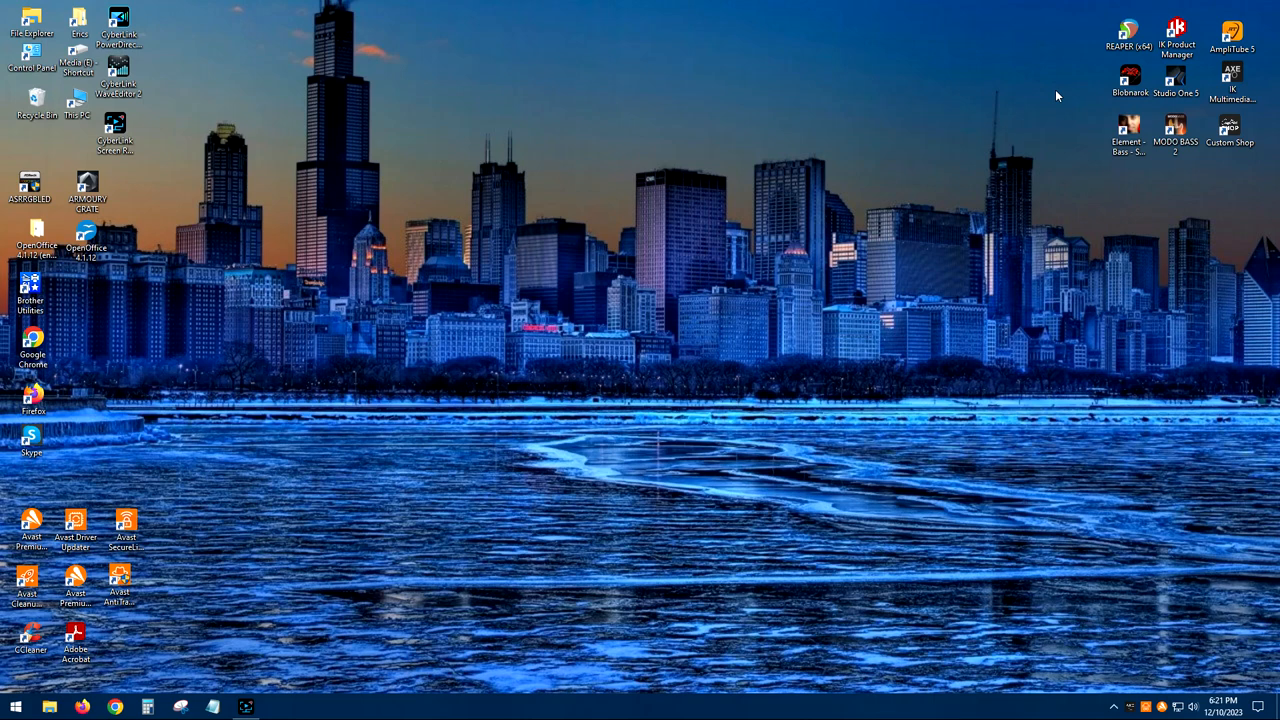
mouse_move(1168, 114)
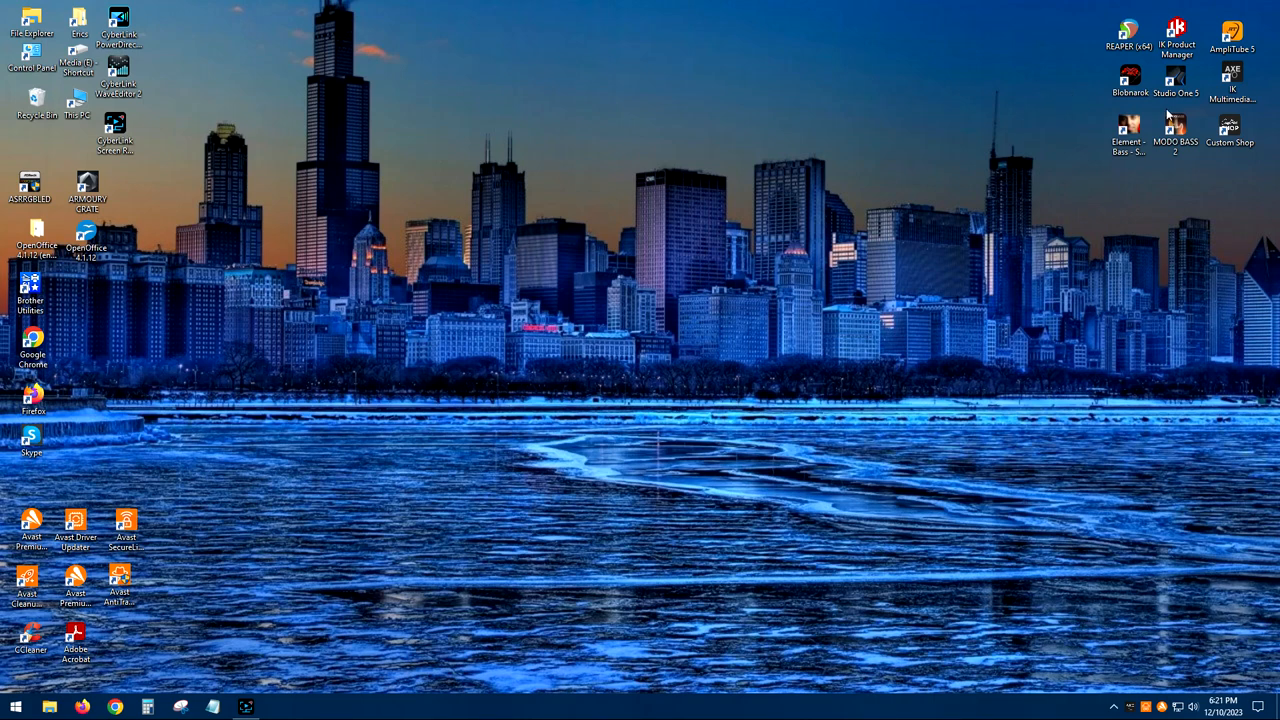
mouse_move(1122, 176)
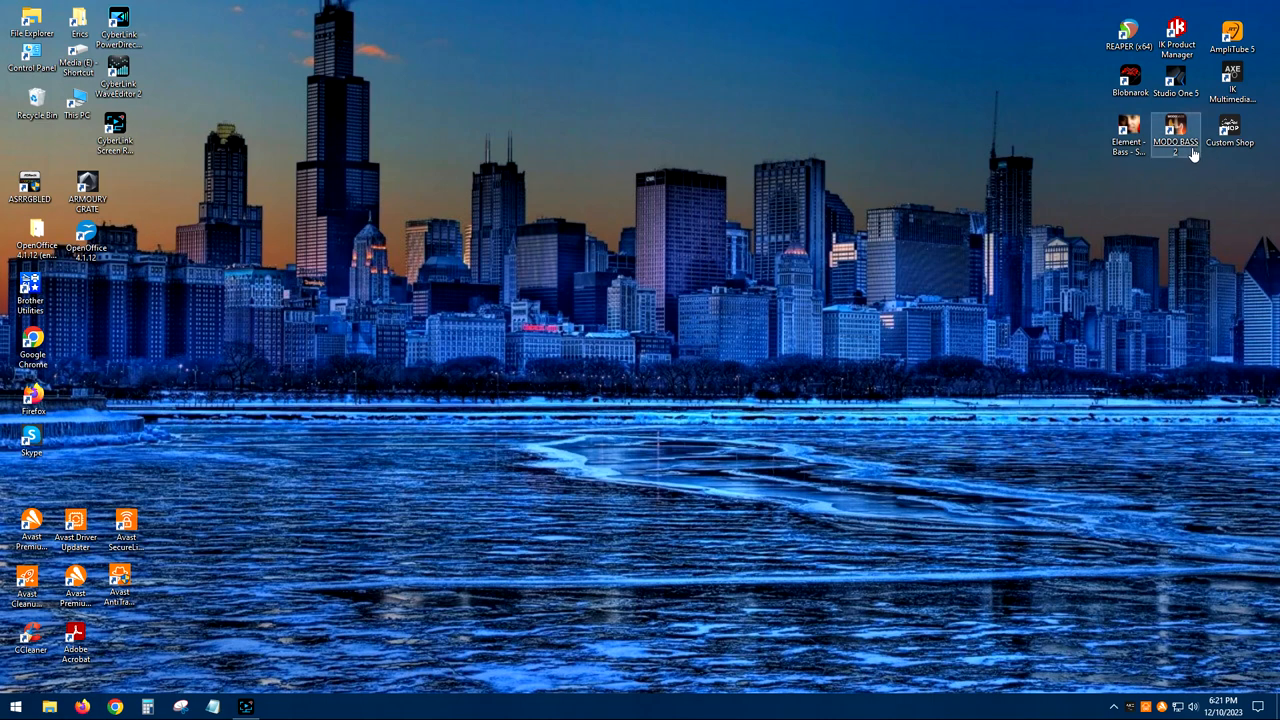
mouse_move(967, 253)
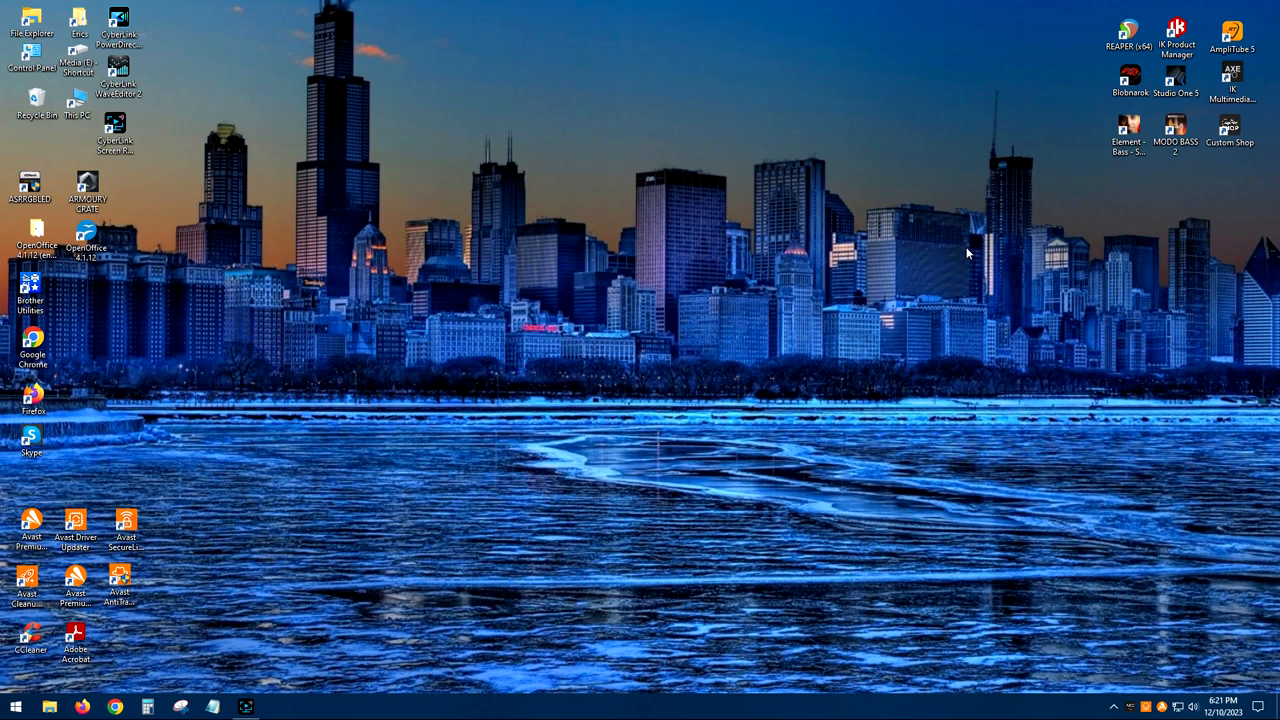
mouse_move(1107, 248)
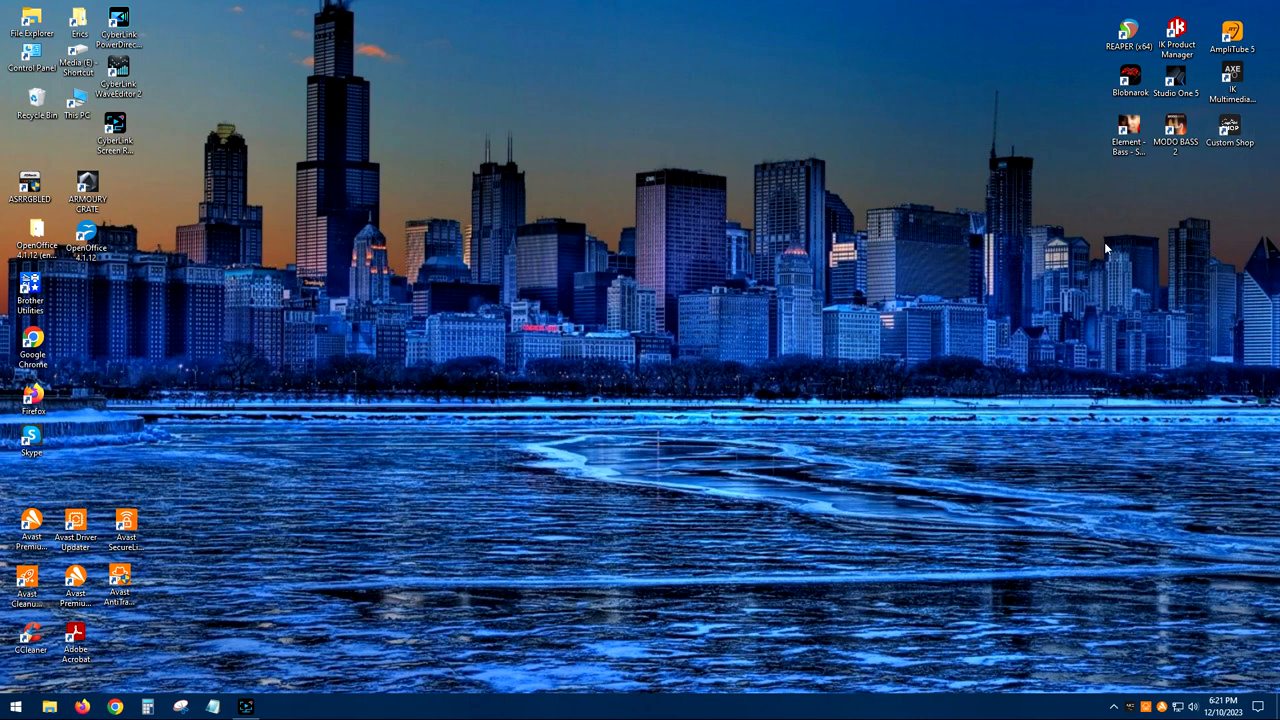
mouse_move(642, 368)
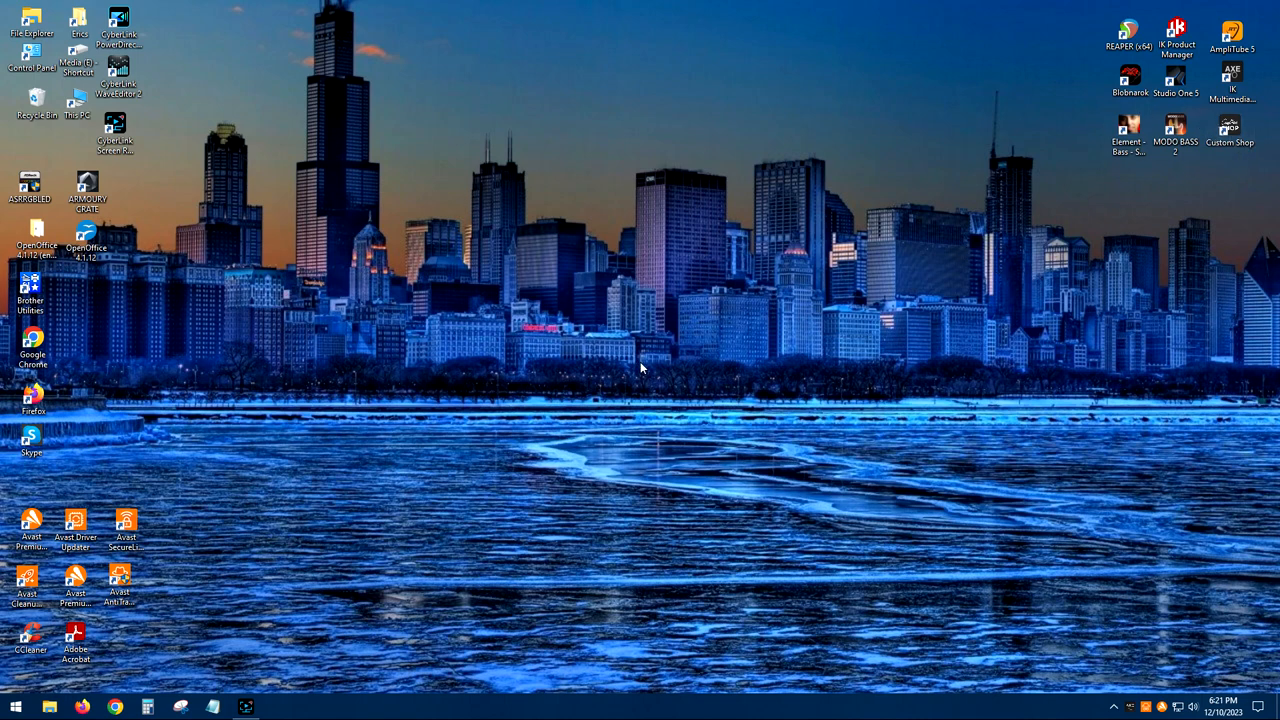